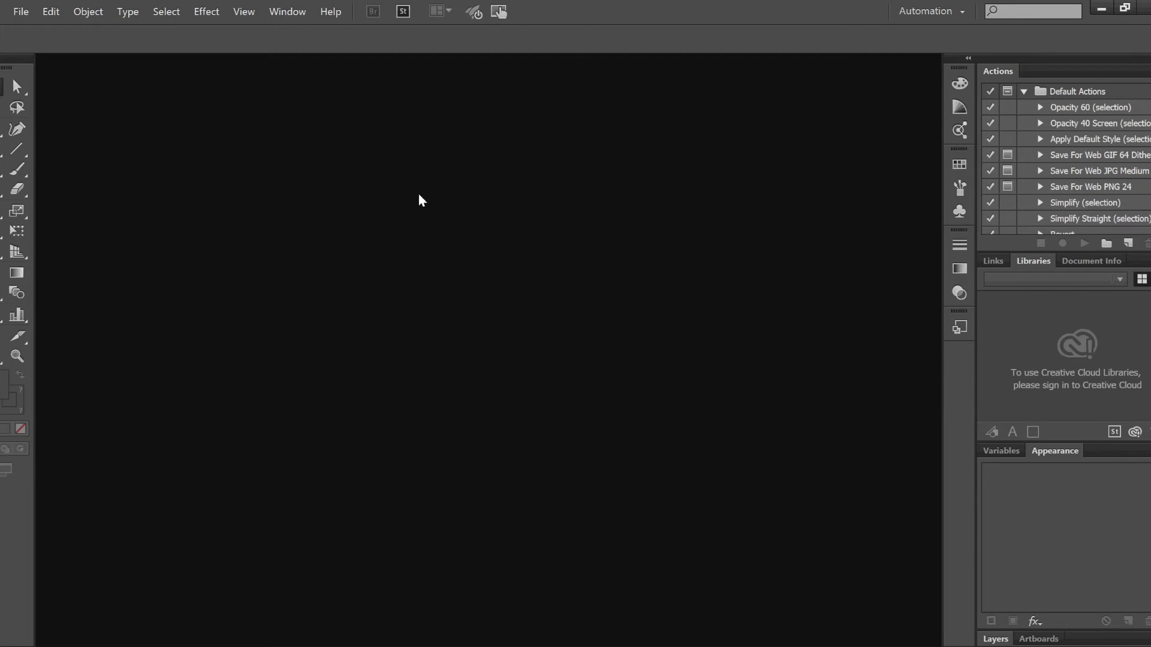
# Step: Bring up the File menu to start a new document
pyautogui.click(20, 11)
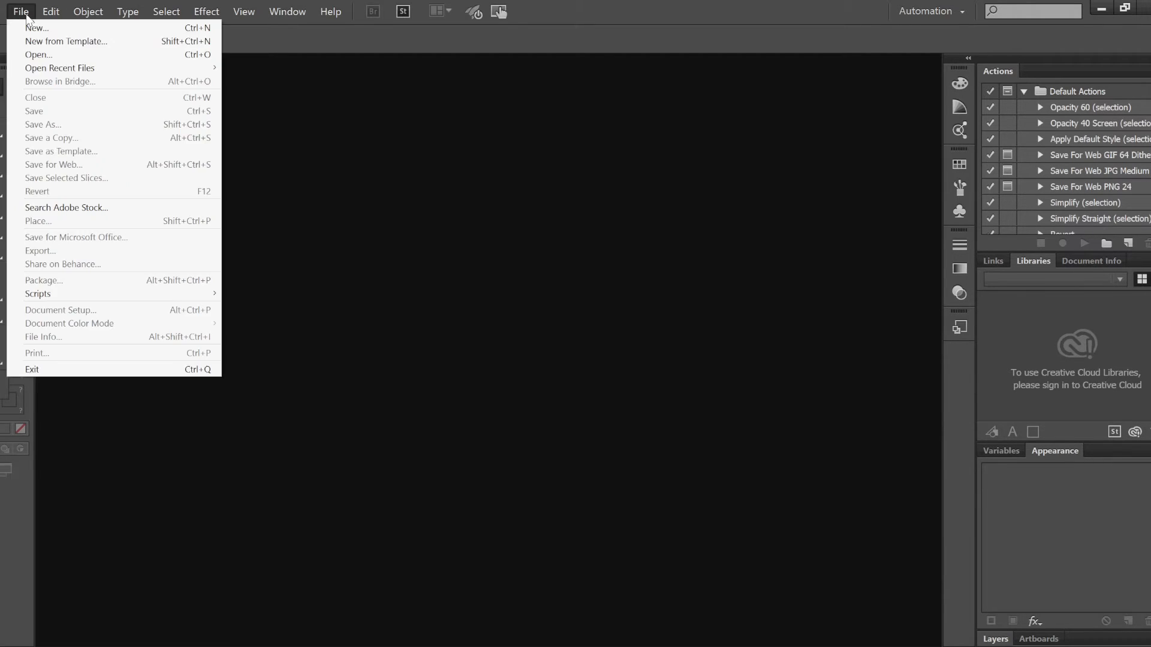
# Step: Start a new Print-profile document named STOCK WOOD and reach its Units list
pyautogui.click(36, 28)
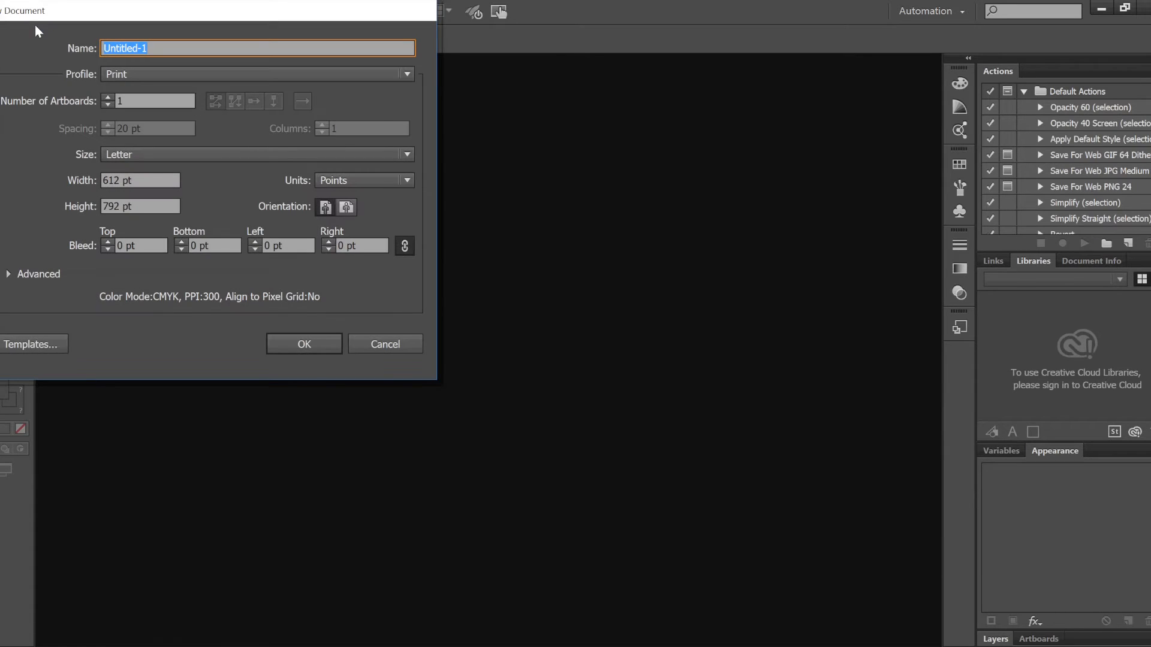
pyautogui.write('STOCK WOOD')
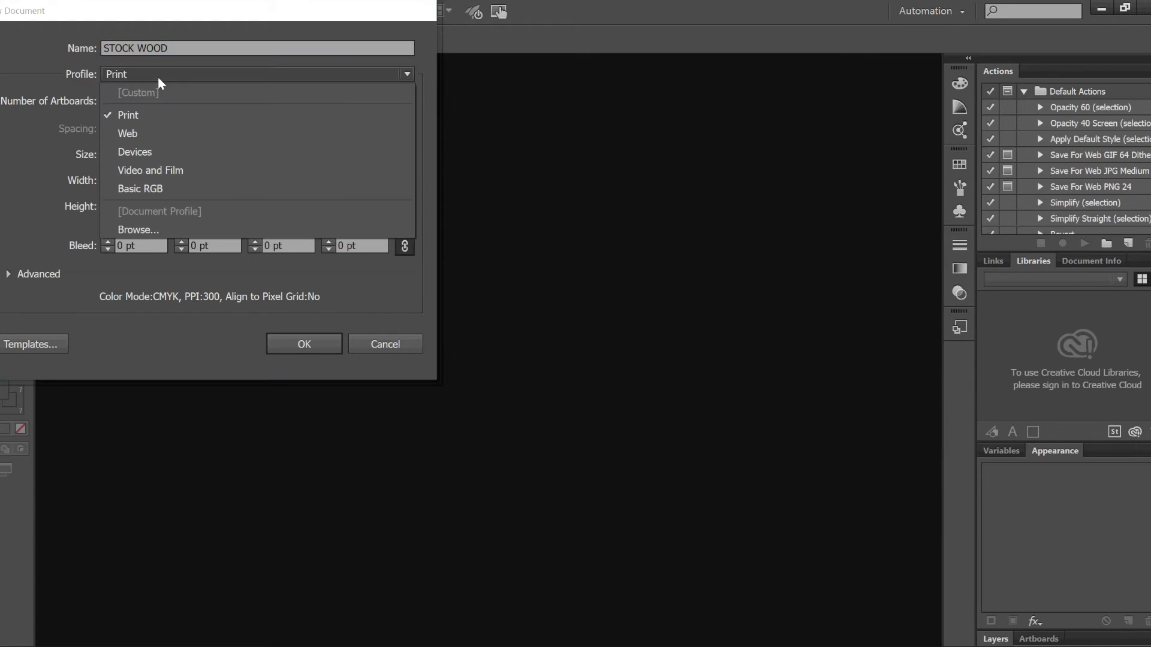
pyautogui.click(128, 115)
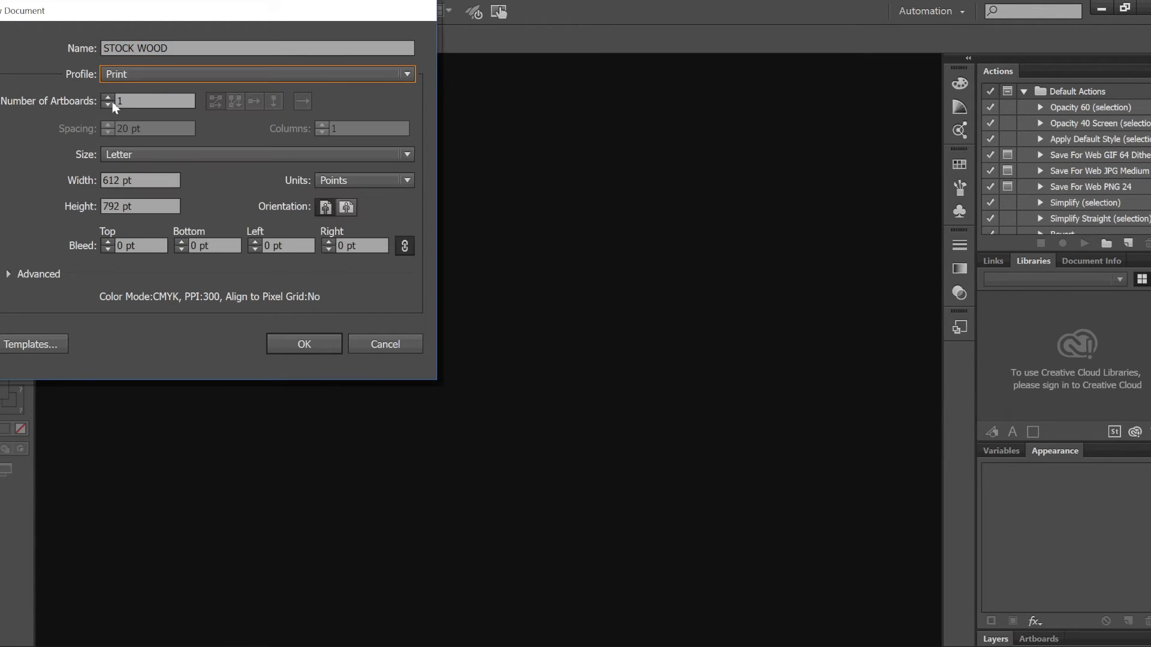
pyautogui.moveTo(151, 151)
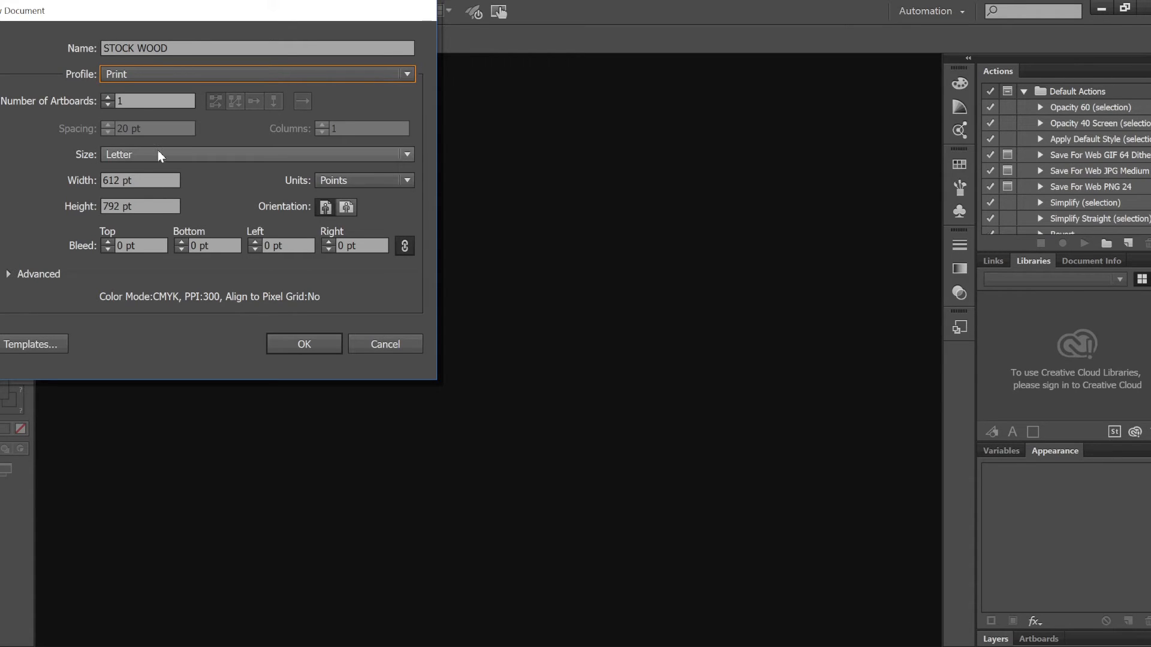
pyautogui.click(362, 180)
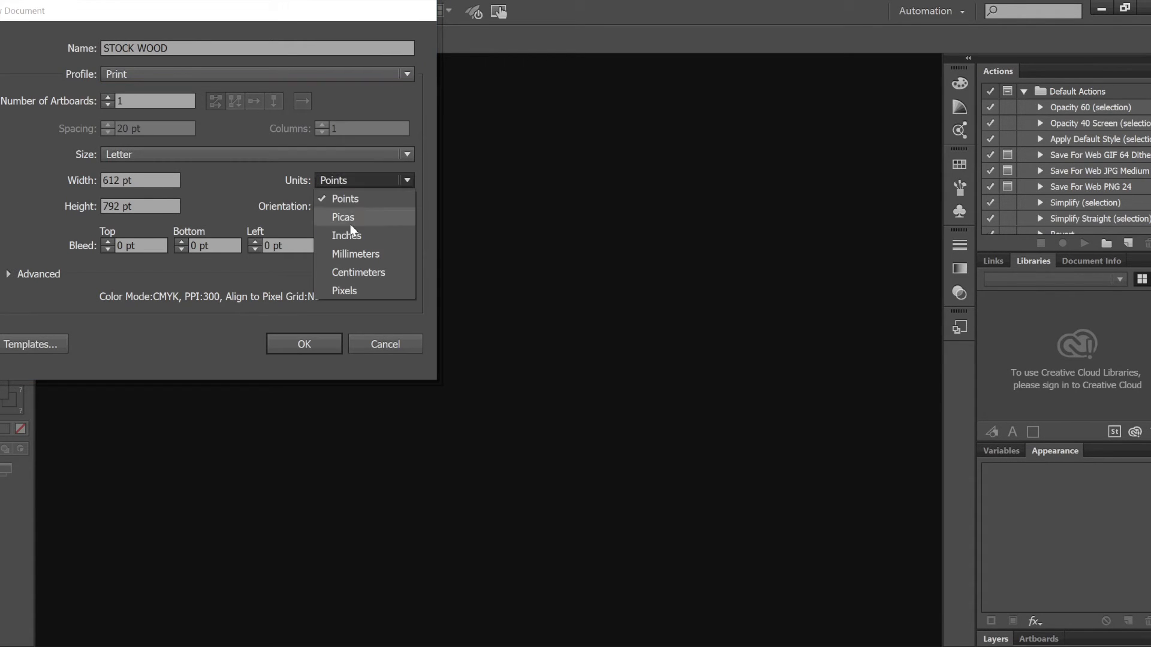
# Step: Create the document in inches at 13 in wide by 5 in high
pyautogui.click(346, 235)
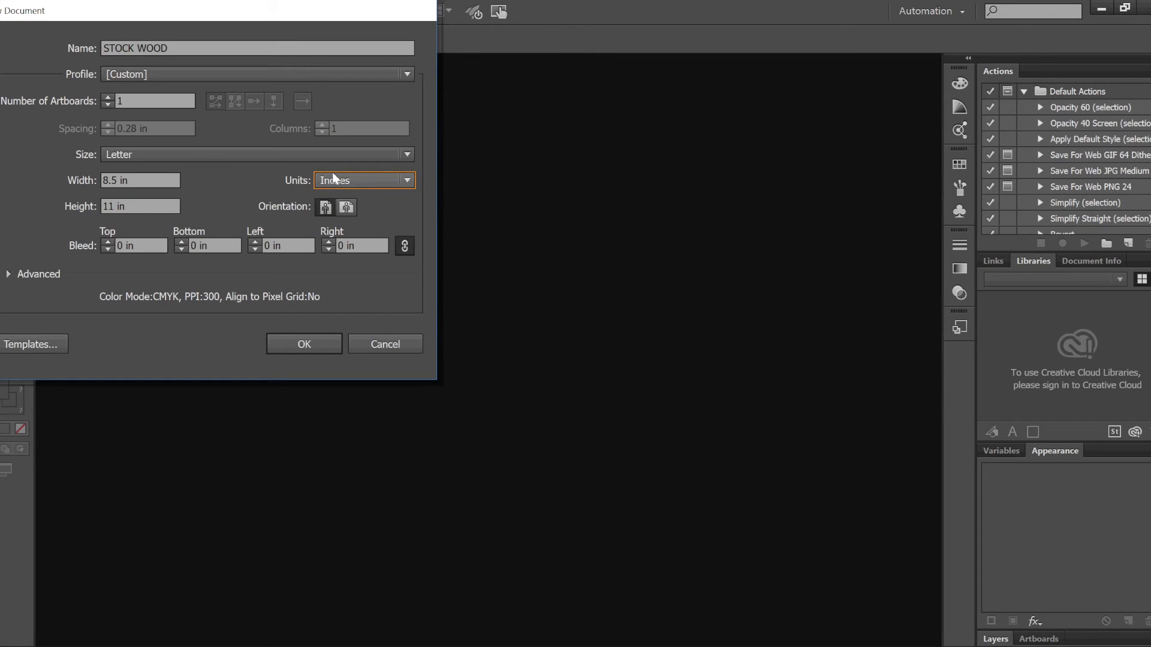
pyautogui.click(139, 181)
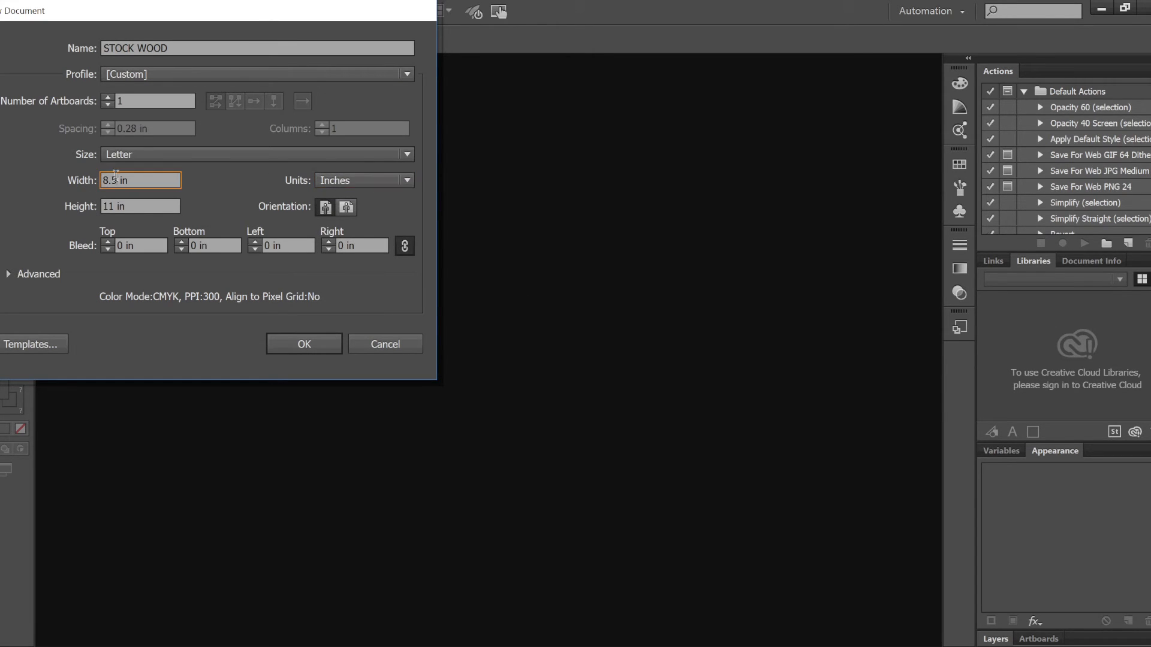
pyautogui.write('13 in')
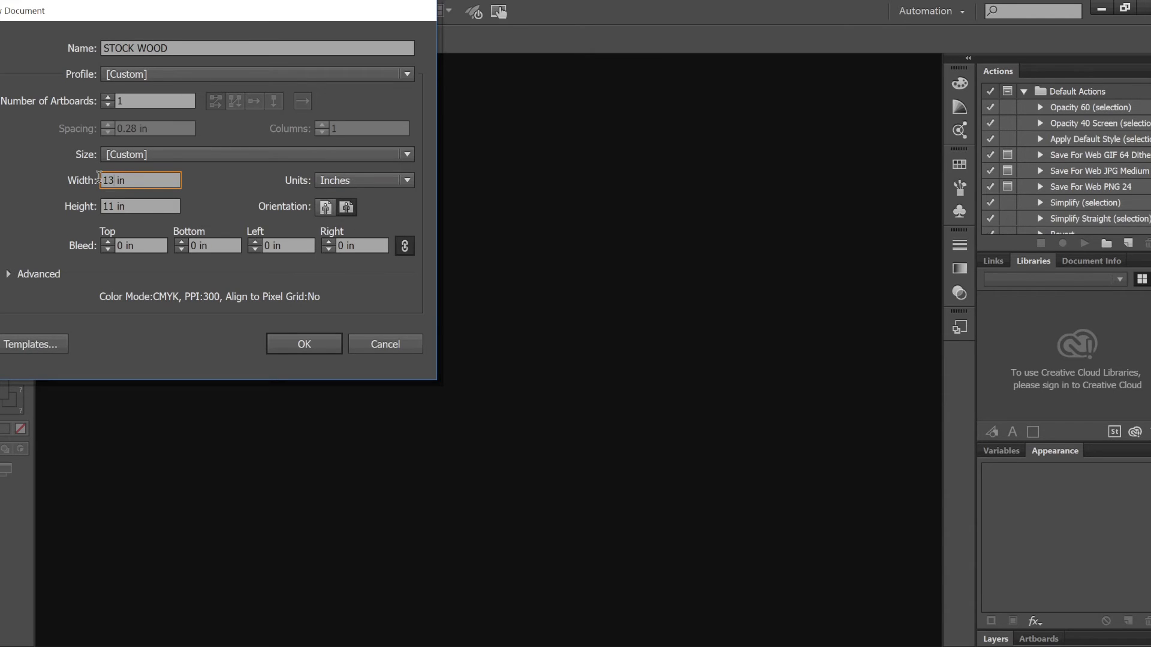
pyautogui.click(139, 205)
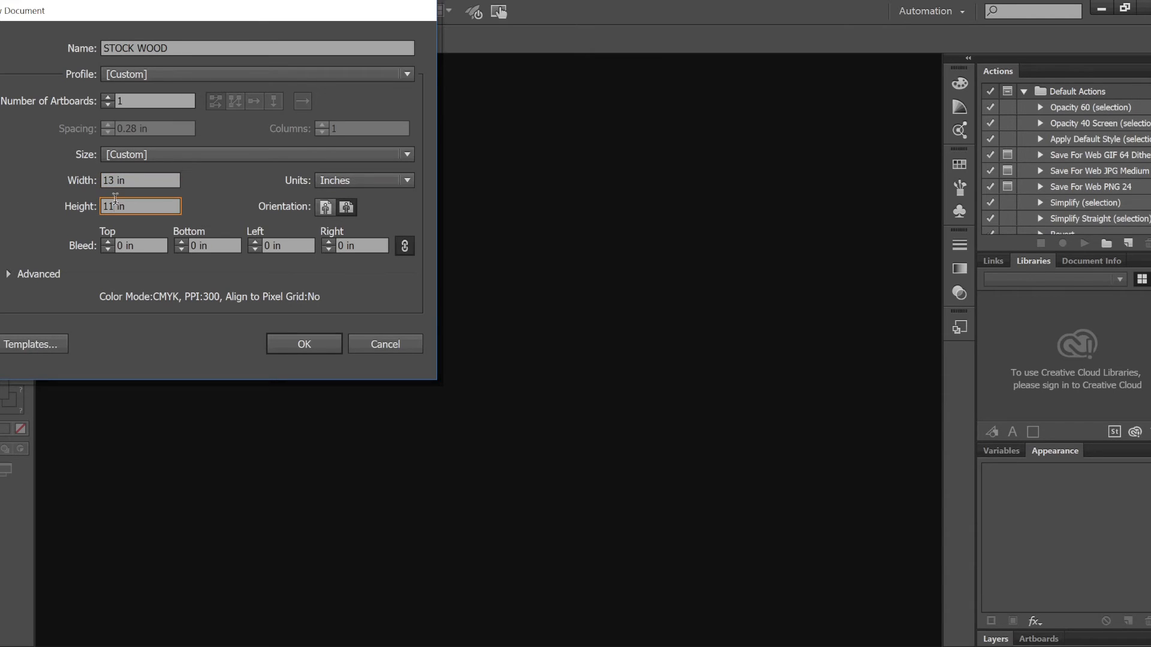
pyautogui.press('Backspace')
pyautogui.write('5')
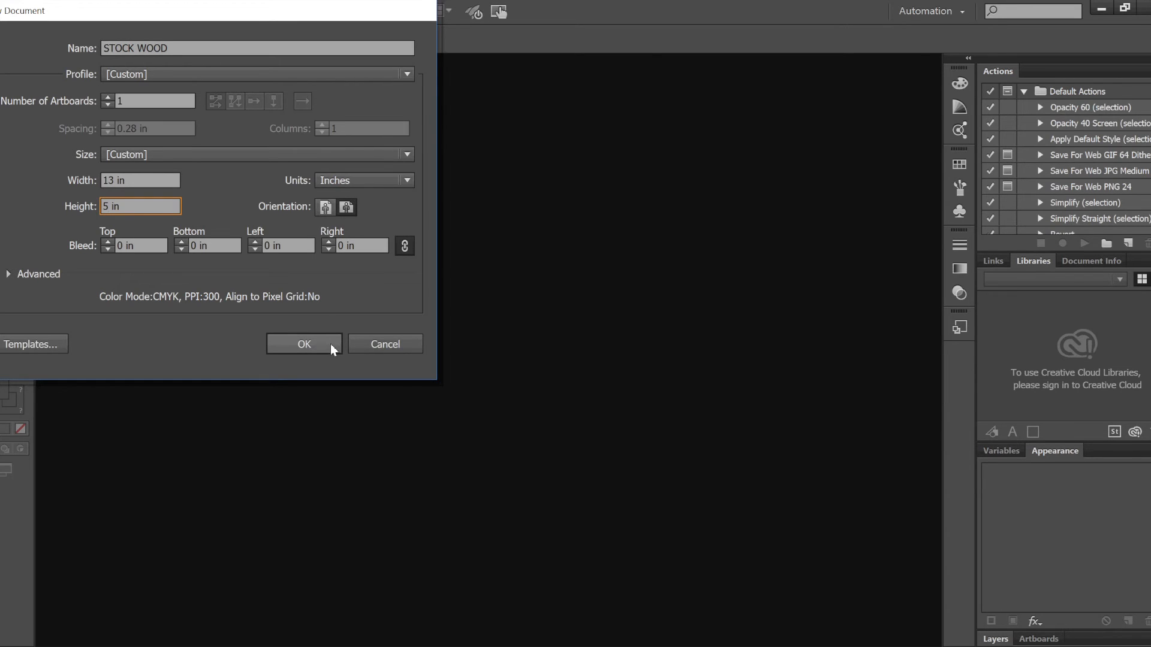
pyautogui.click(303, 344)
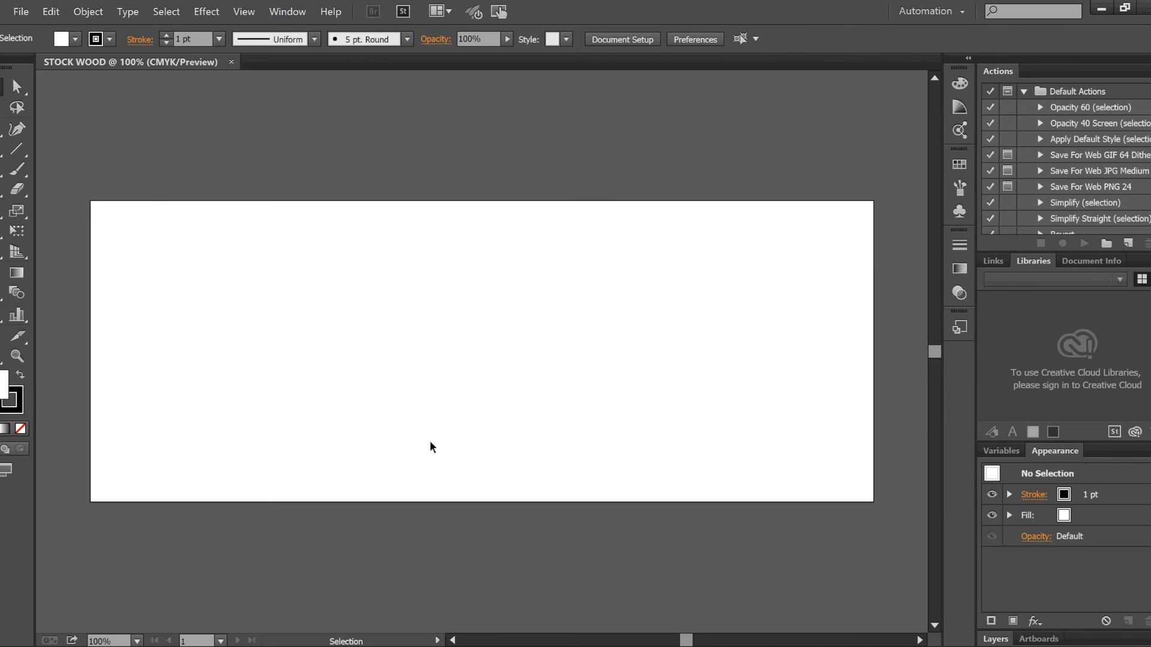
pyautogui.moveTo(564, 294)
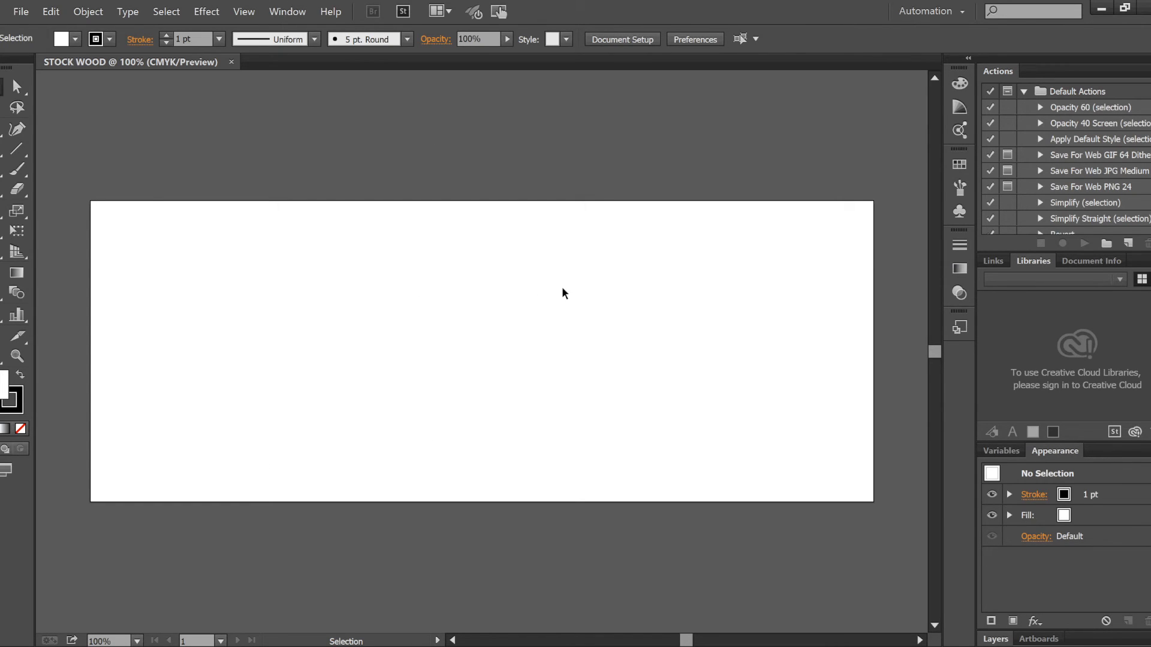
pyautogui.moveTo(448, 289)
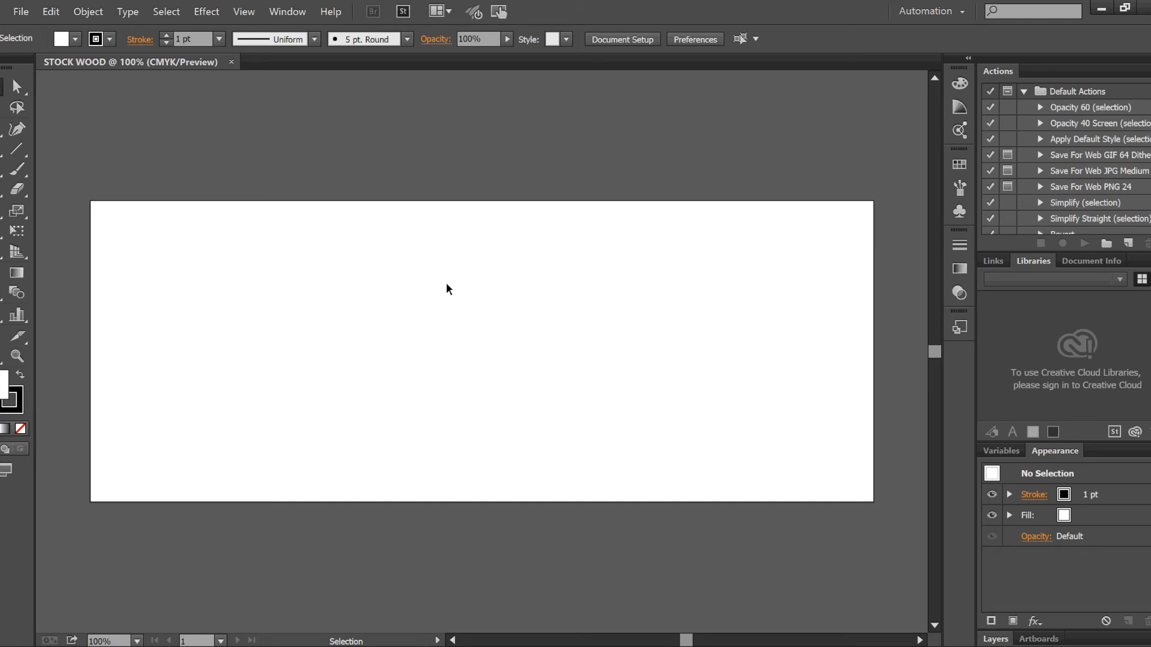
pyautogui.moveTo(437, 257)
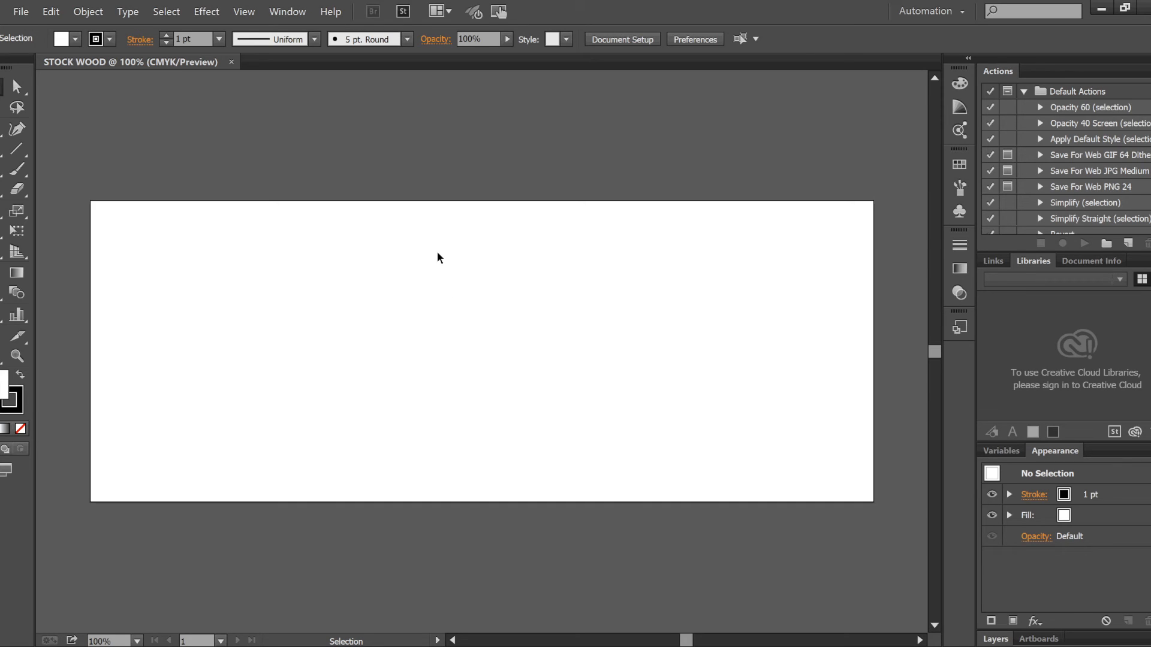
pyautogui.moveTo(432, 257)
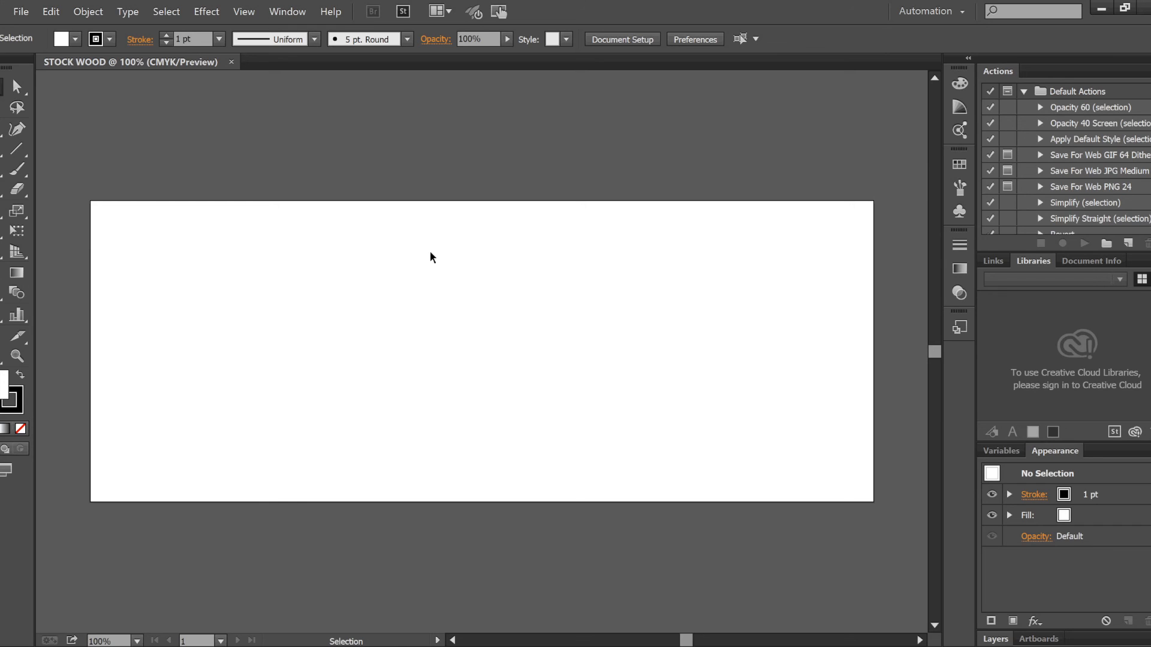
pyautogui.moveTo(512, 309)
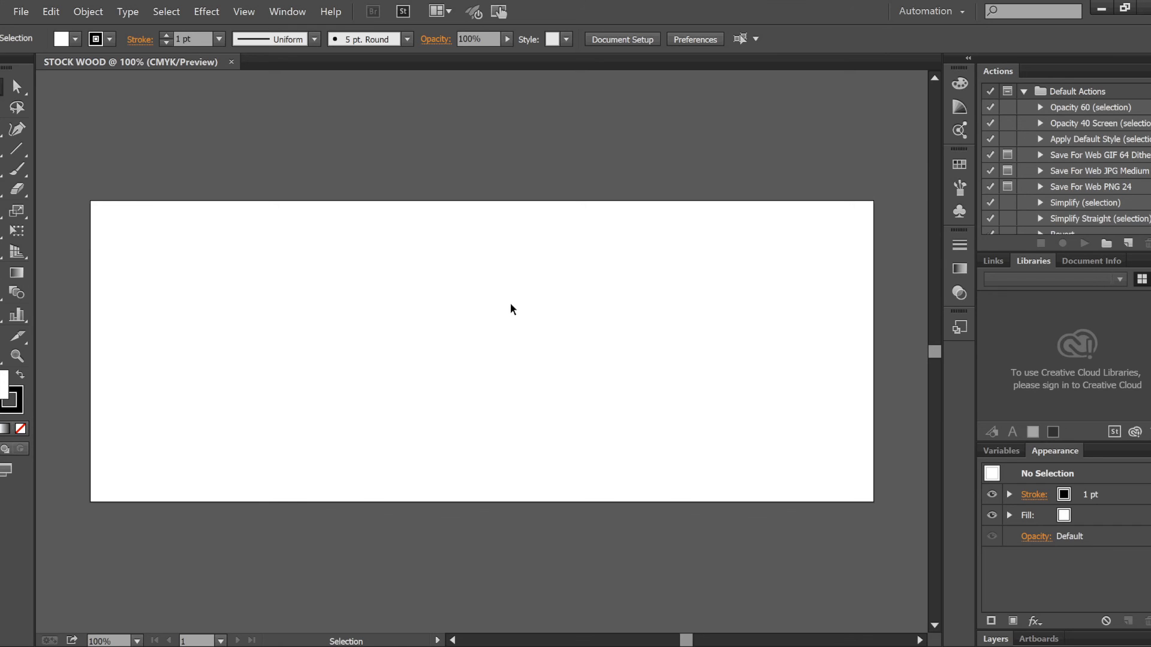